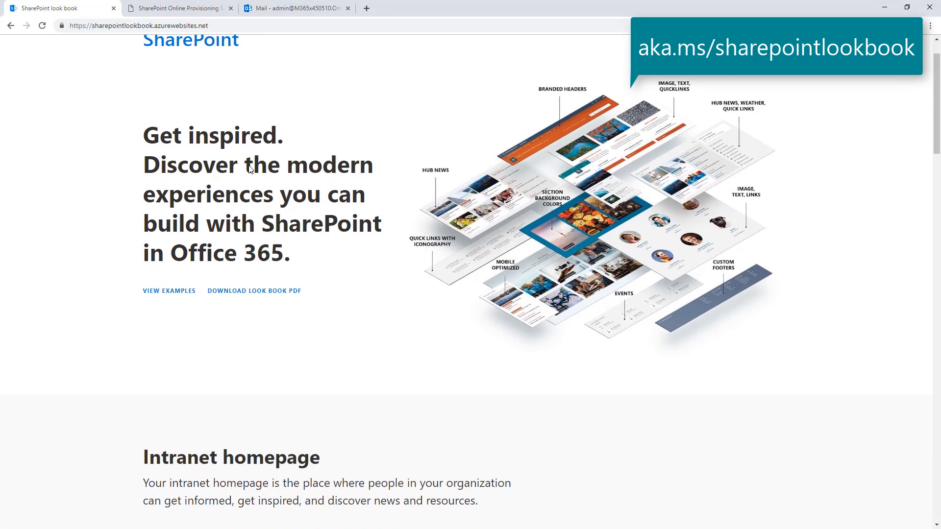
- View the News and Resources intranet homepage example and its listed features and web parts
scroll("down", 3)
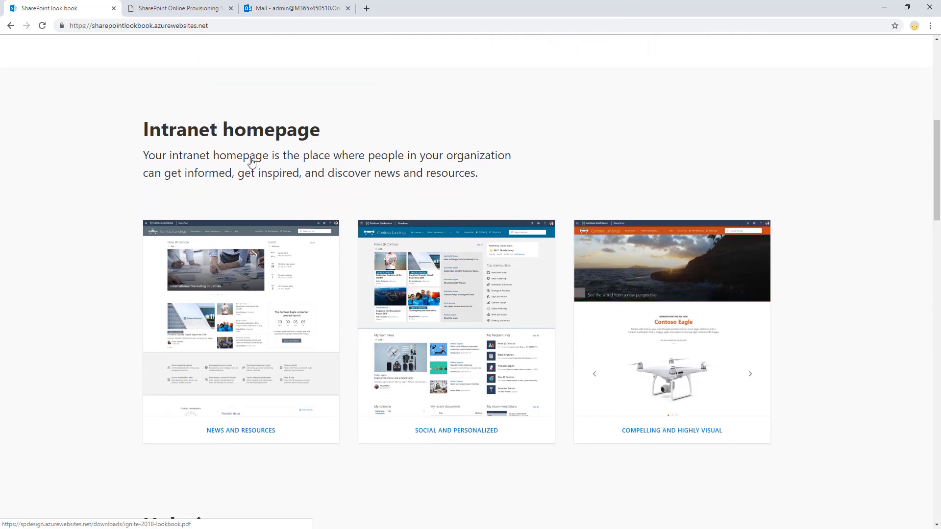
scroll("down", 3)
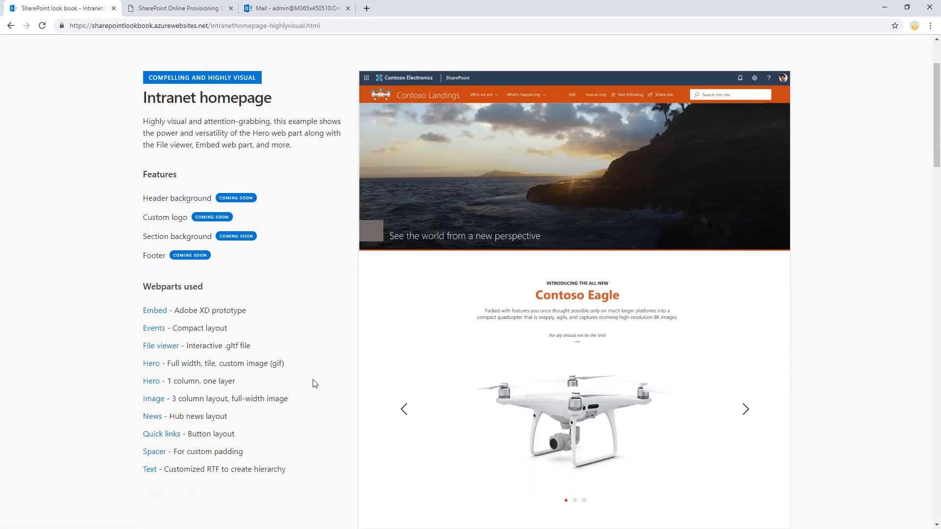
left_click(10, 25)
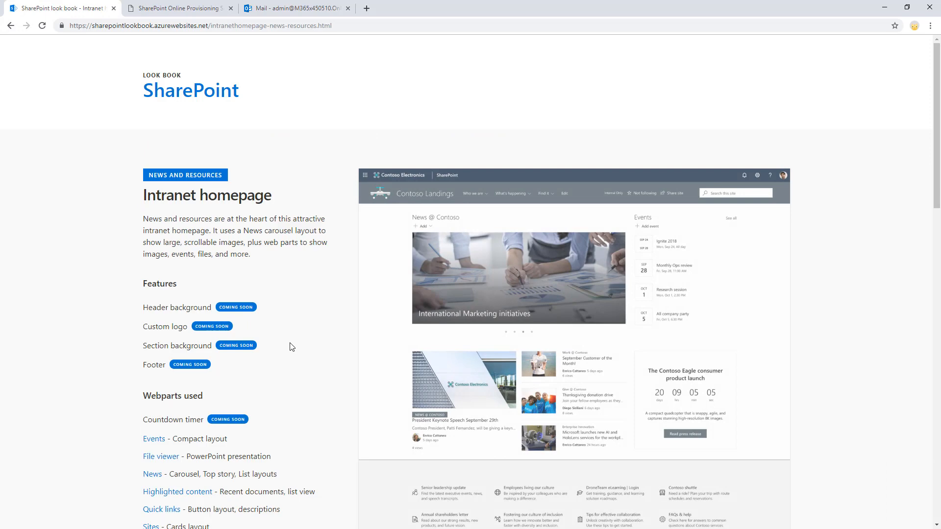
scroll("down", 3)
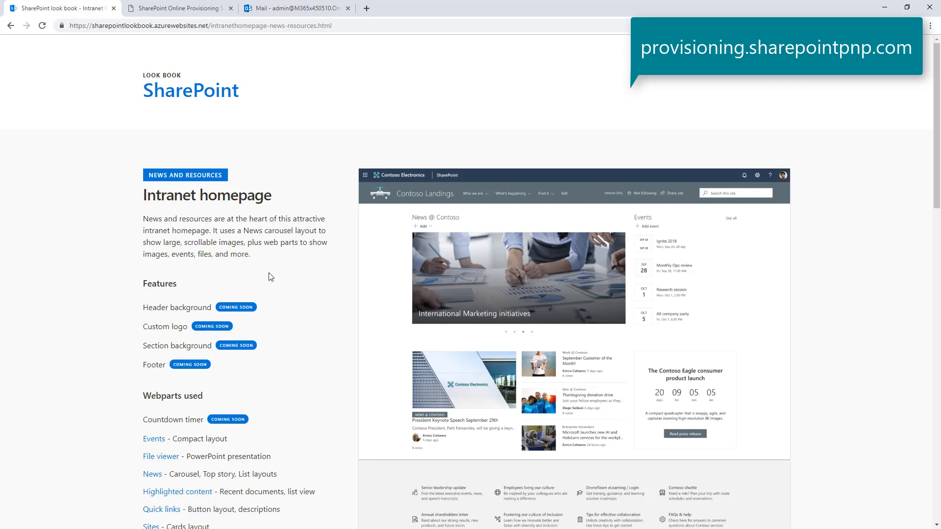
- Bring the Samples gallery of site templates into view on the provisioning service site
left_click(177, 8)
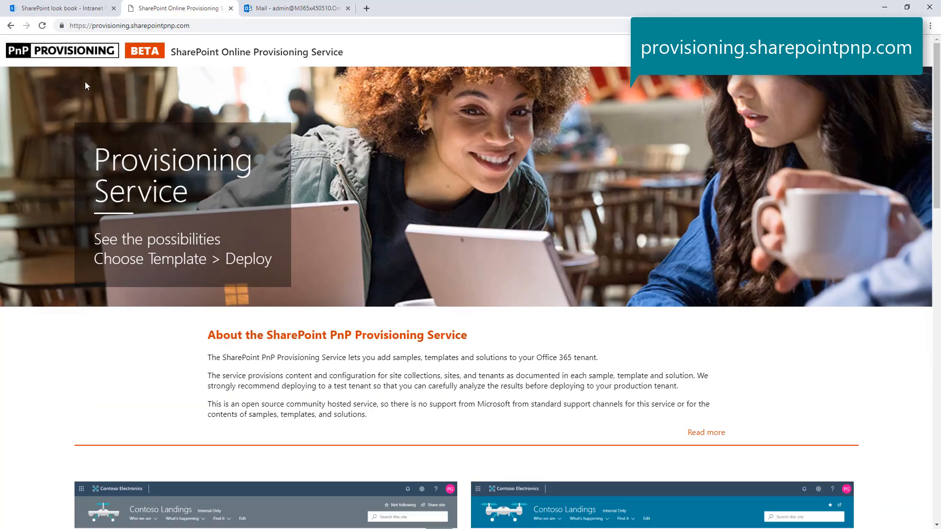
mouse_move(193, 319)
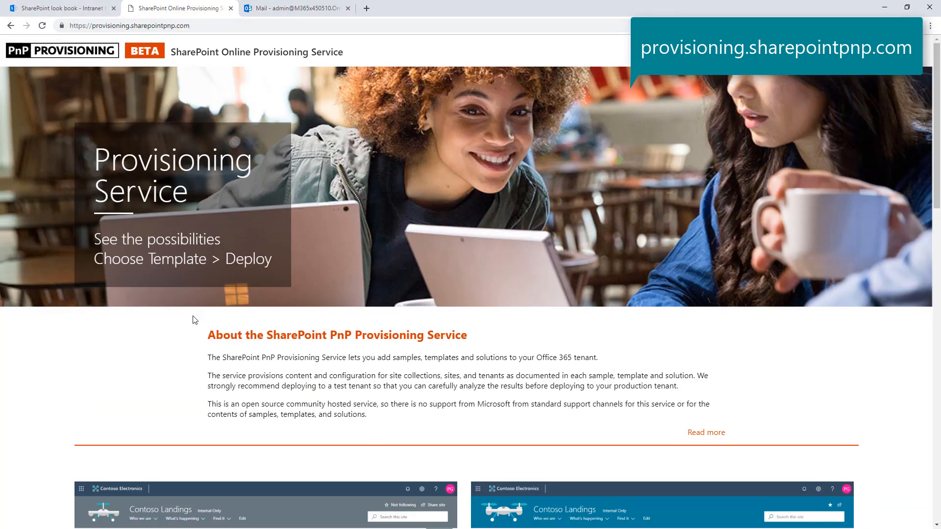
scroll("down", 3)
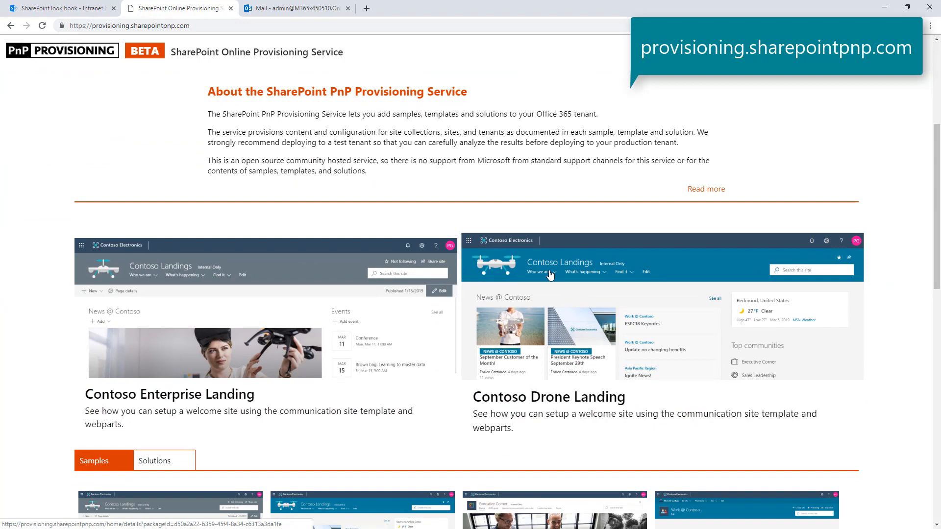
scroll("down", 3)
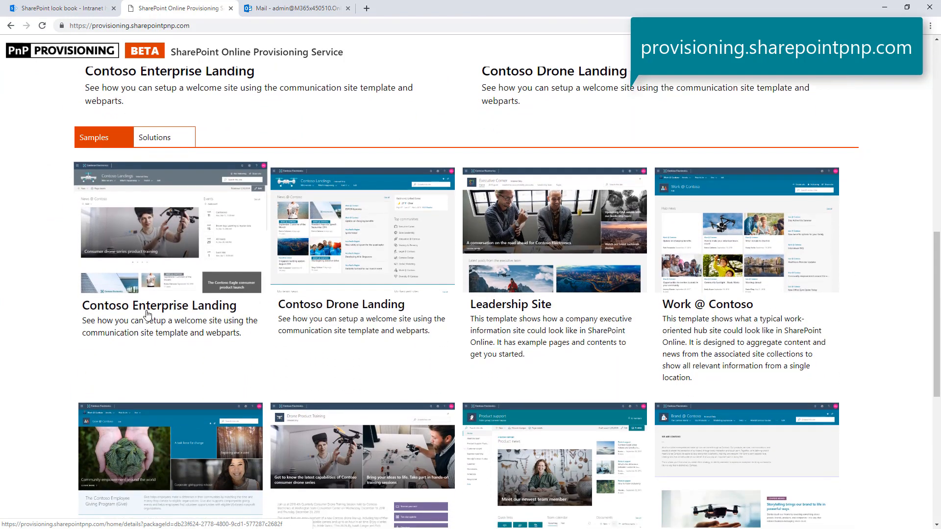
scroll("down", 3)
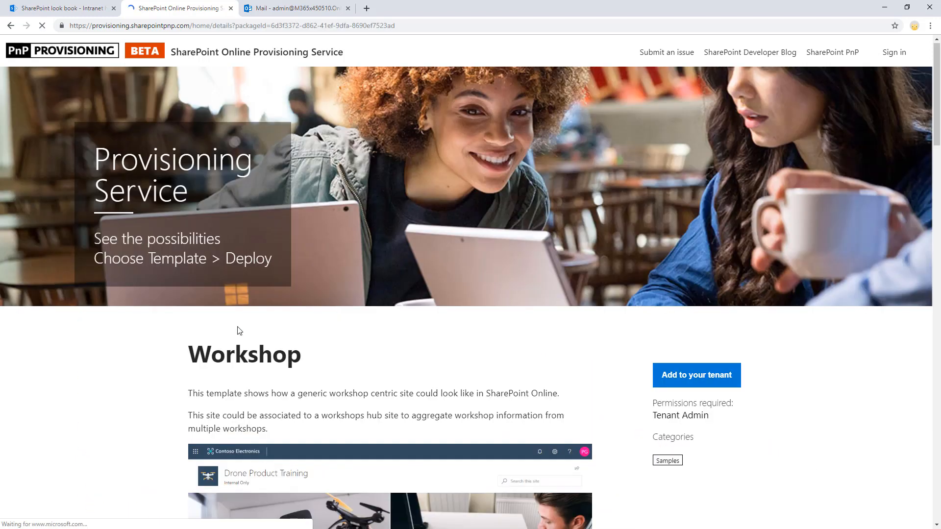
- Review the Workshop template's content, full layout and prerequisites including tenant admin rights
scroll("down", 3)
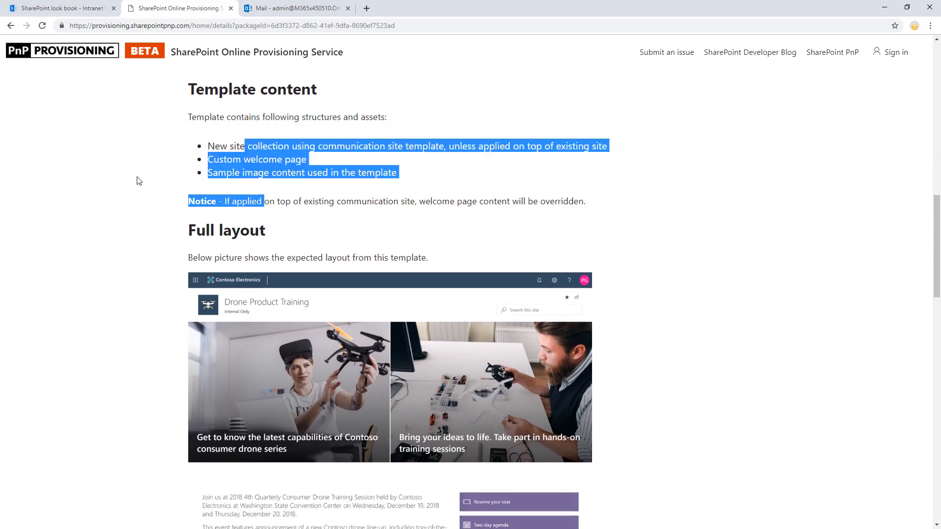
scroll("down", 3)
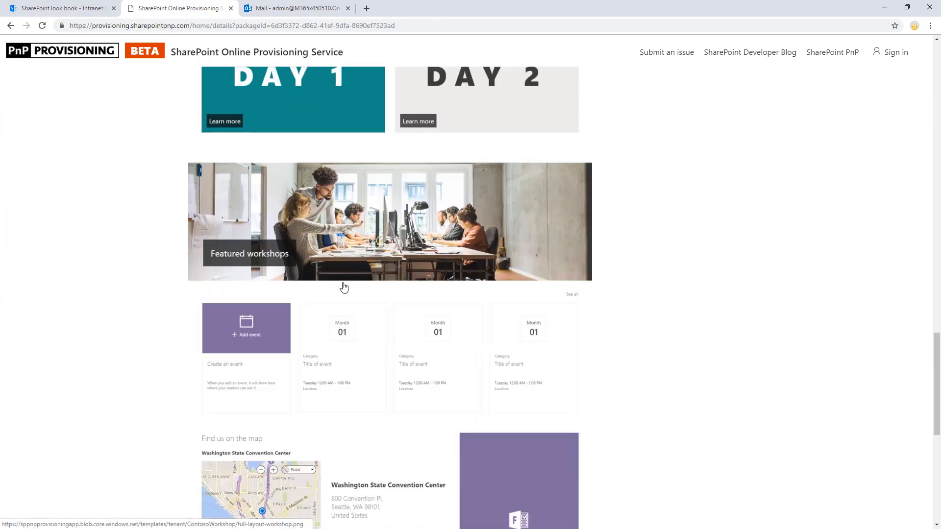
scroll("down", 3)
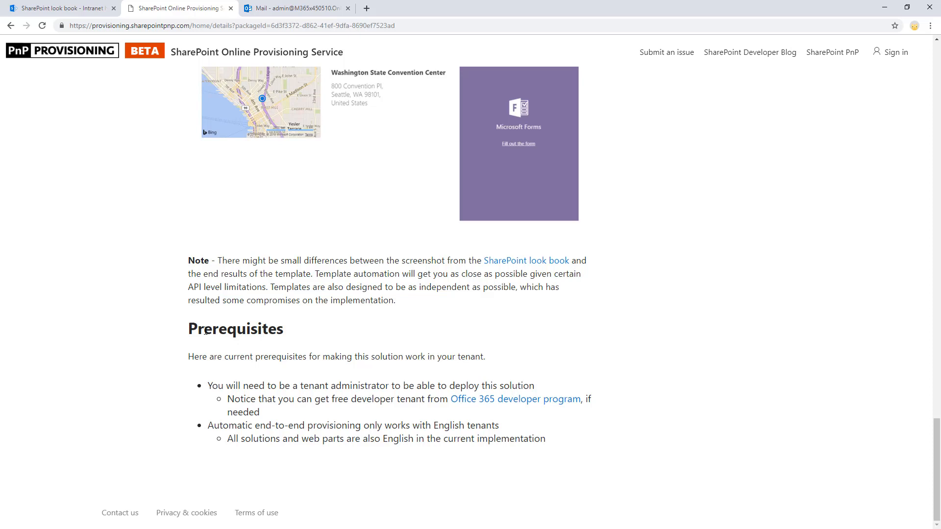
double_click(235, 329)
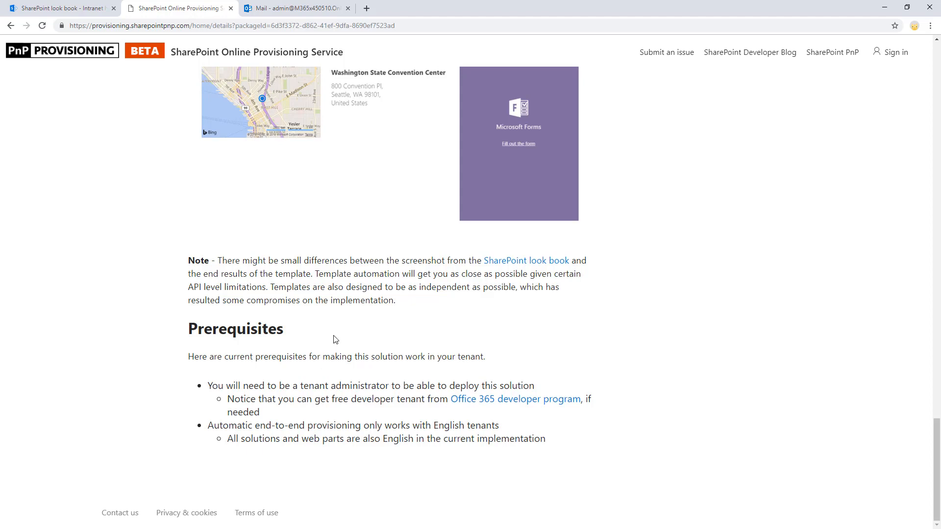
mouse_move(338, 343)
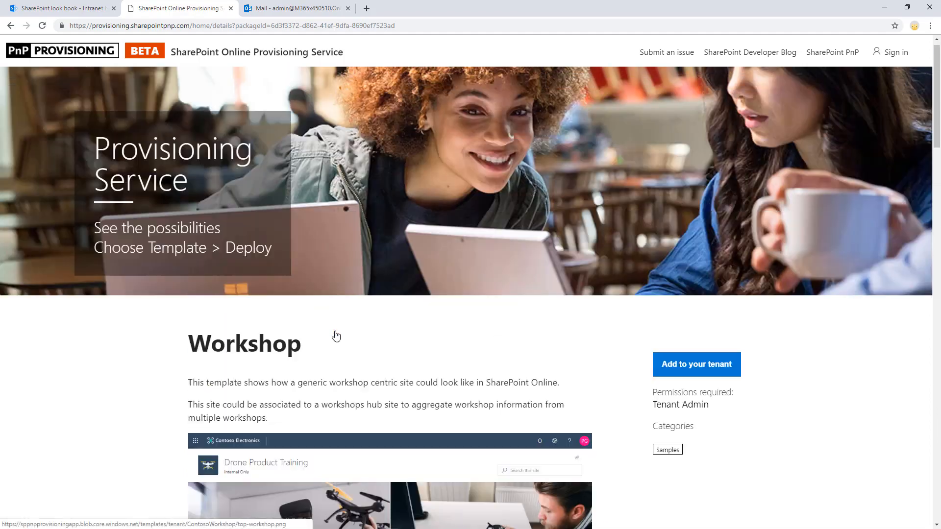
scroll("down", 3)
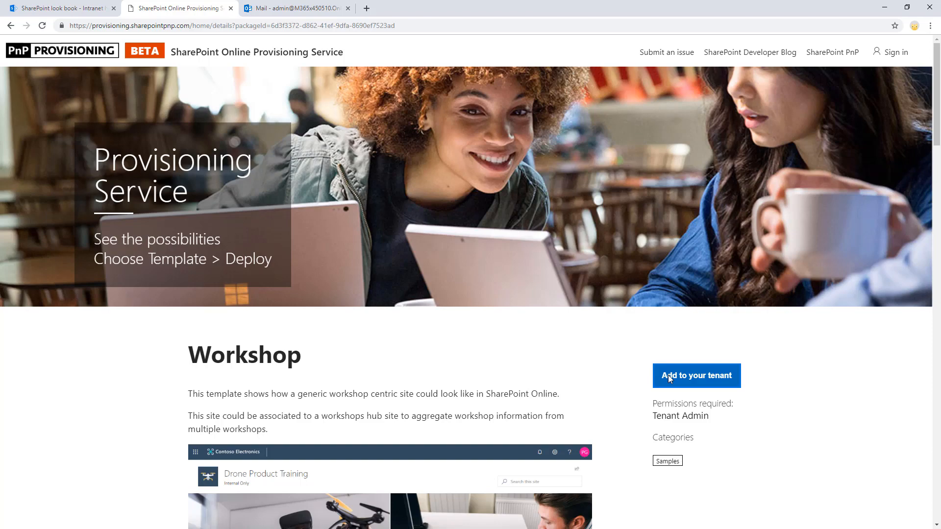
scroll("down", 3)
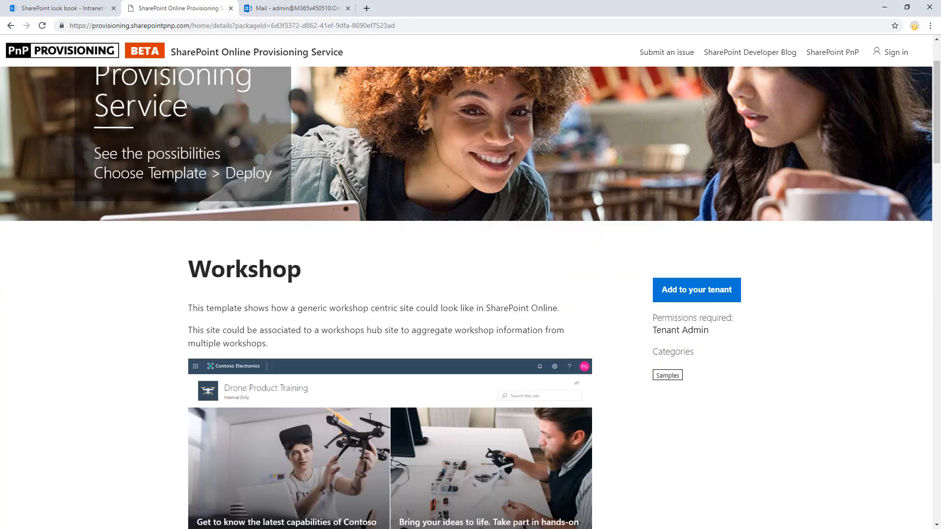
scroll("down", 3)
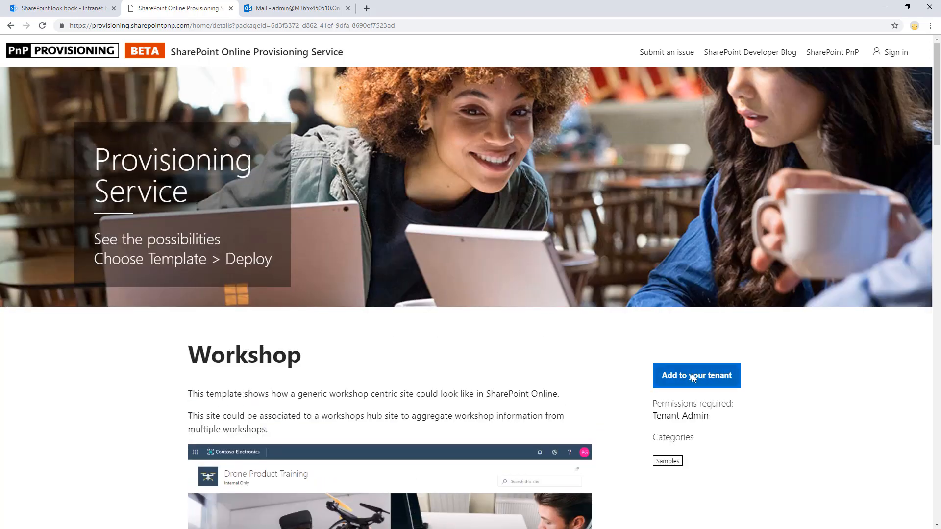
- Add the Workshop template to the tenant, consenting to the app permissions for the whole organization
left_click(696, 375)
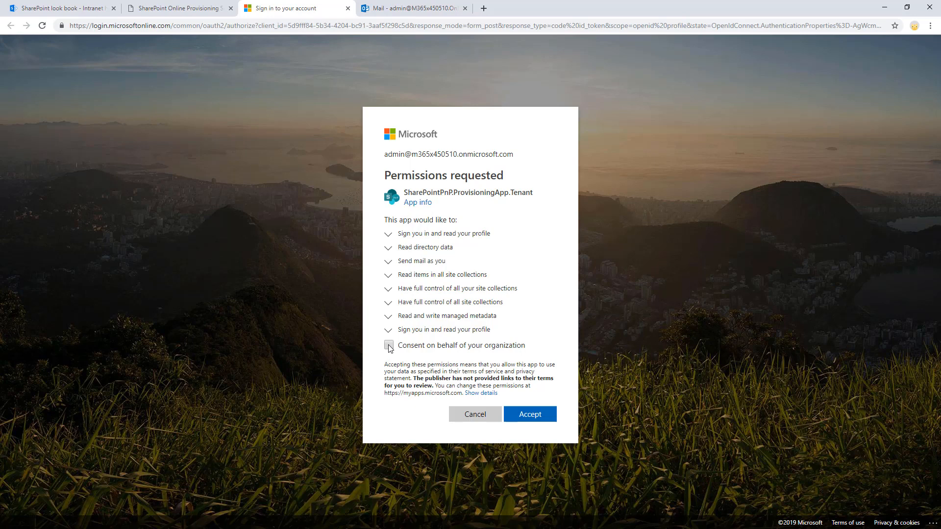
left_click(389, 349)
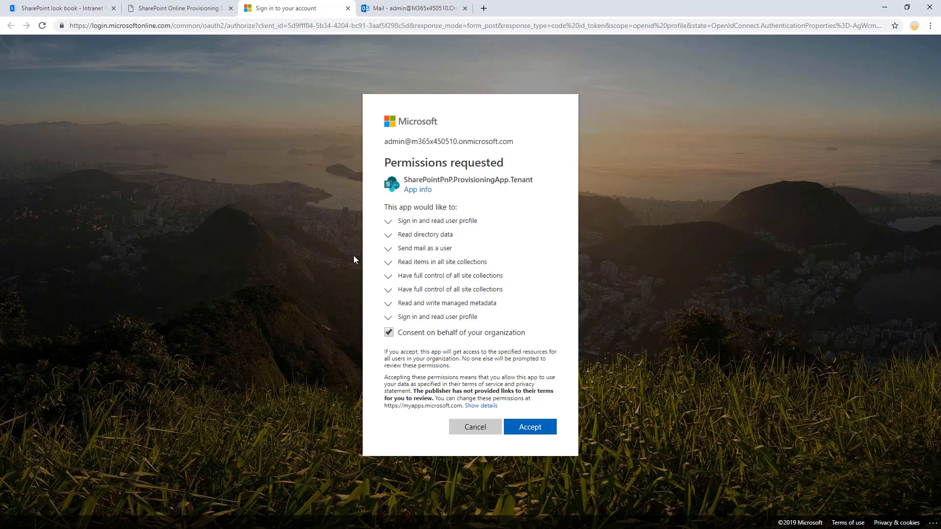
mouse_move(382, 256)
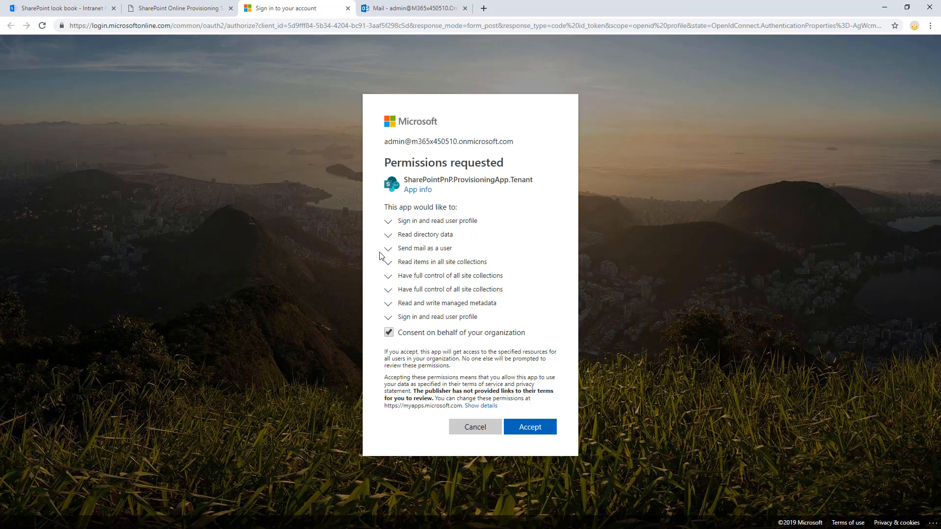
mouse_move(297, 303)
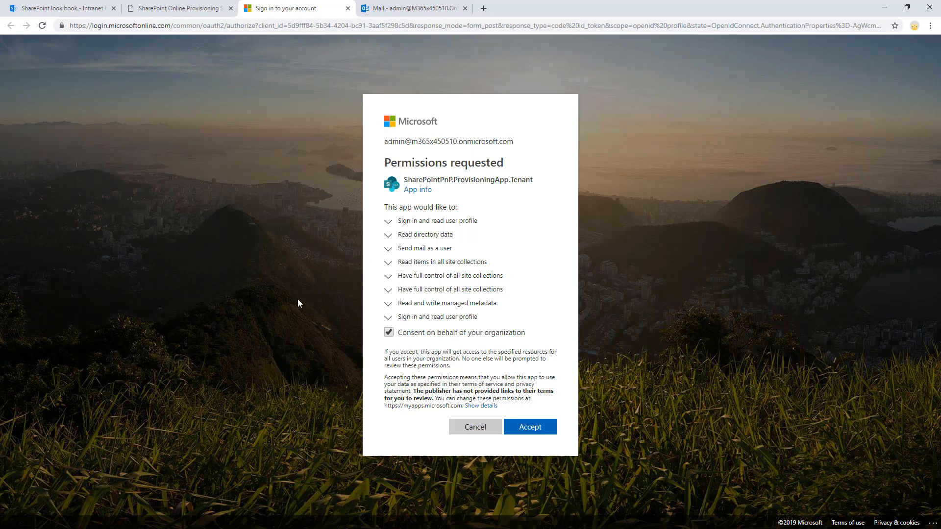
mouse_move(277, 295)
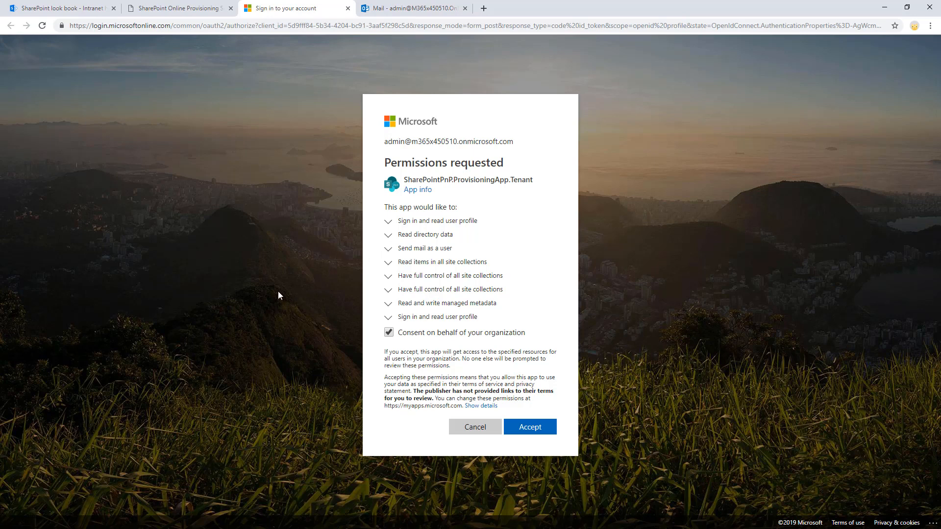
mouse_move(278, 291)
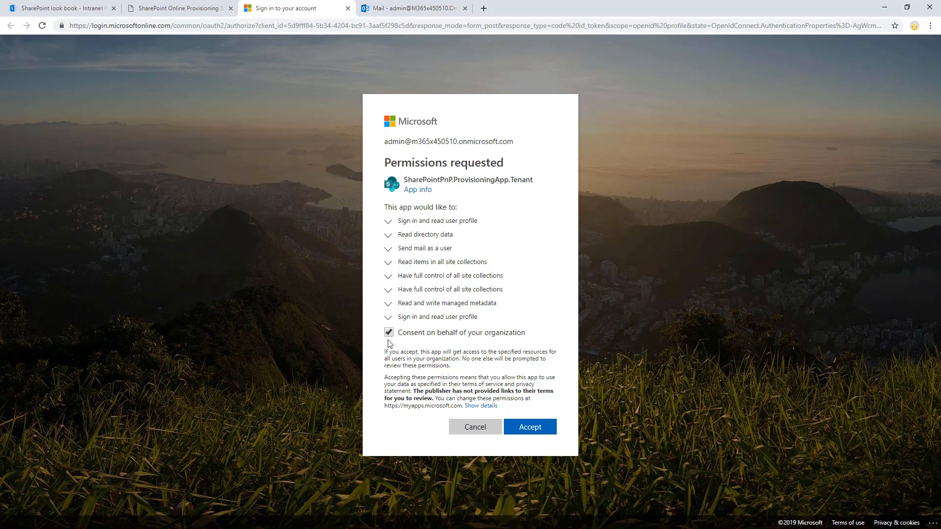
left_click(529, 426)
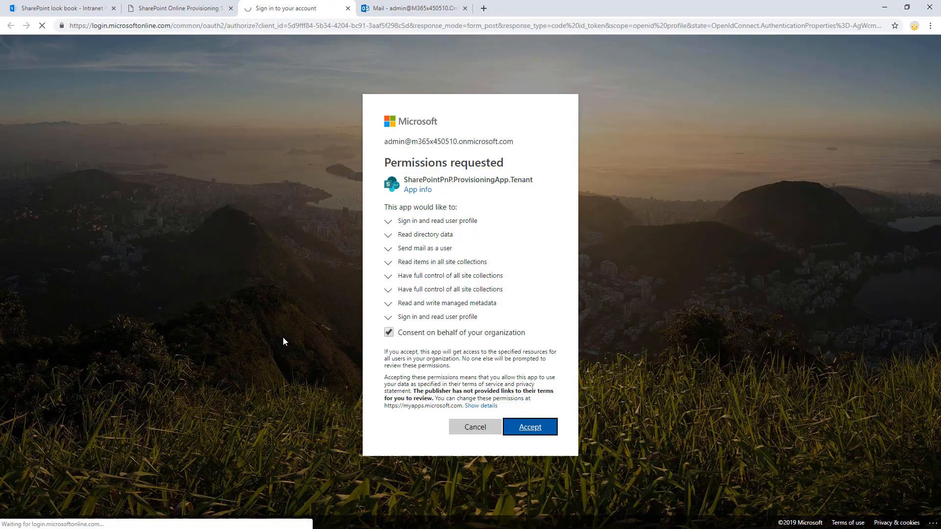
- Fill the form with notification email, title Contoso Workshop and URL /sites/contosoworkshop
left_click(529, 426)
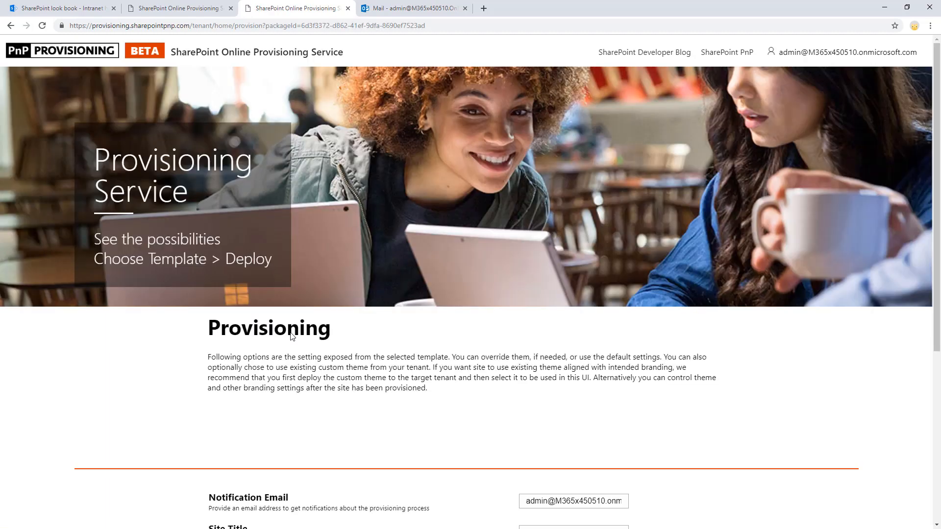
scroll("down", 3)
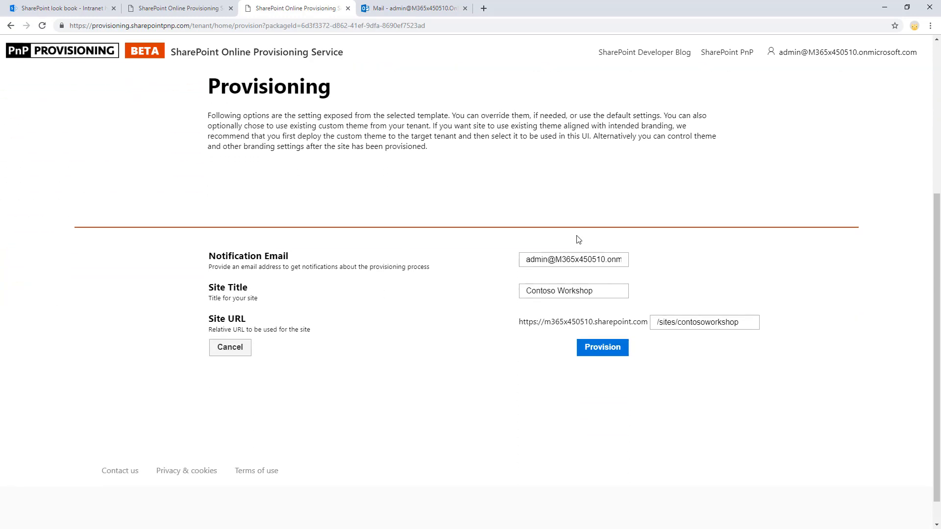
left_click(573, 256)
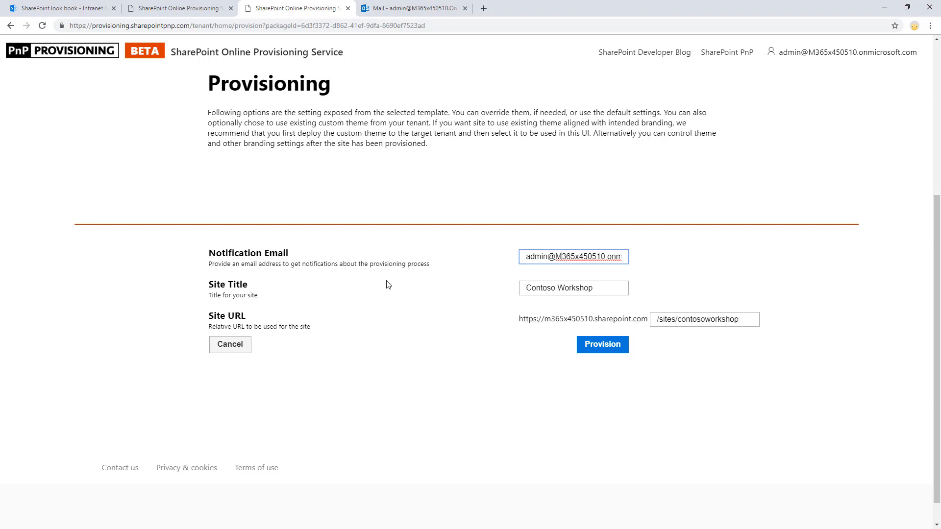
mouse_move(471, 292)
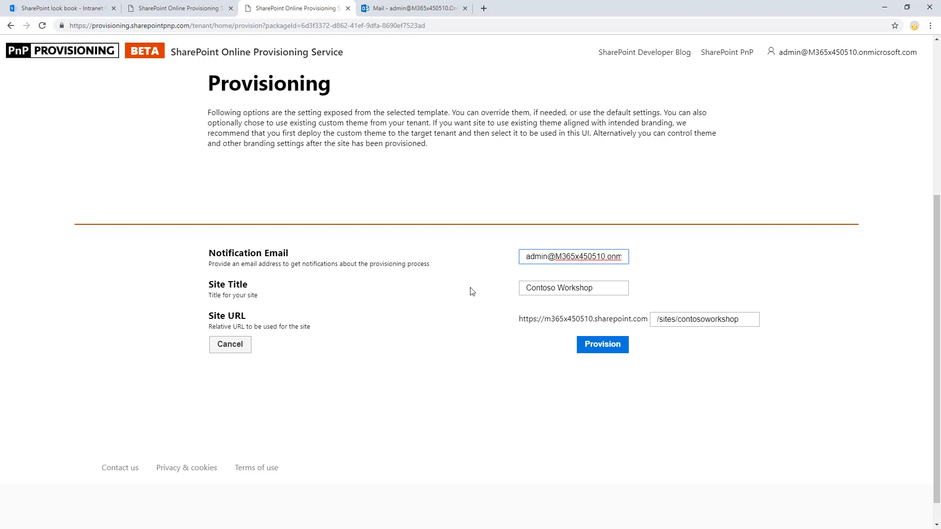
left_click(573, 289)
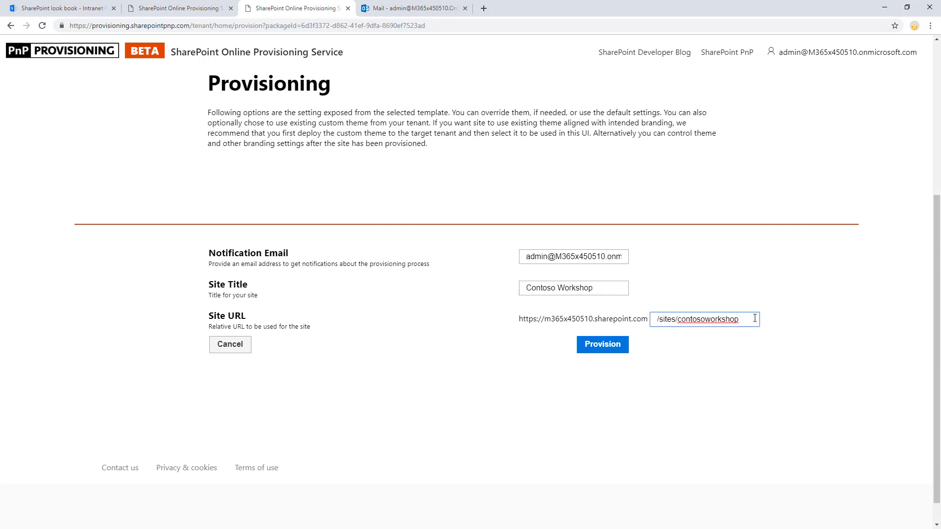
left_click(602, 344)
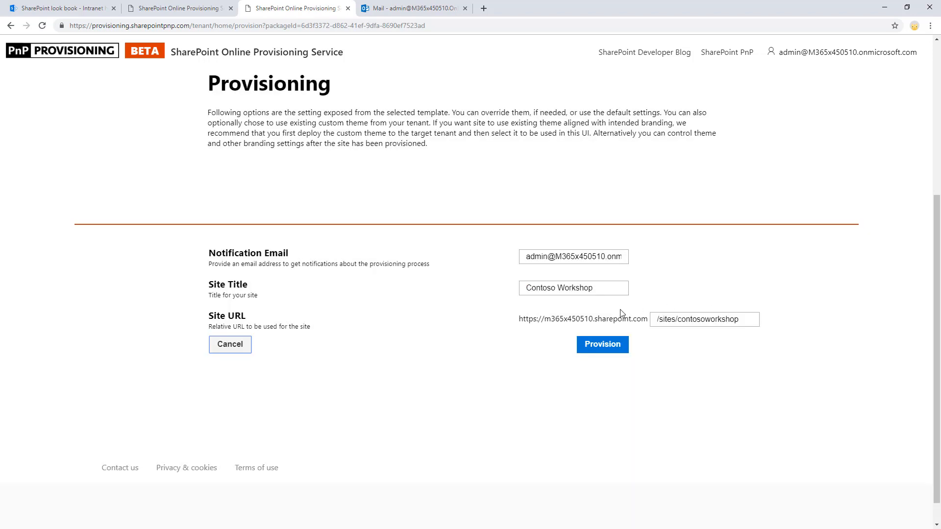
- Provision the Contoso Workshop site and confirm the list of elements the template creates
left_click(602, 344)
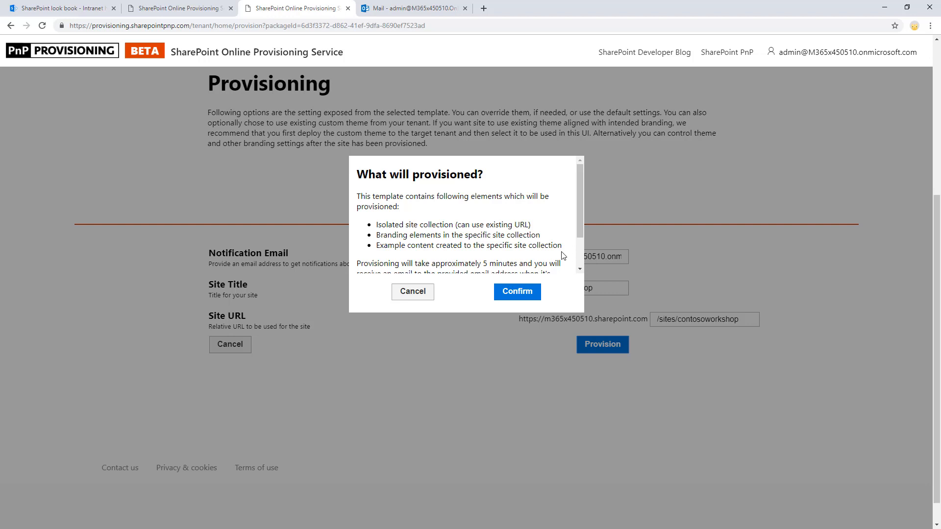
scroll("down", 3)
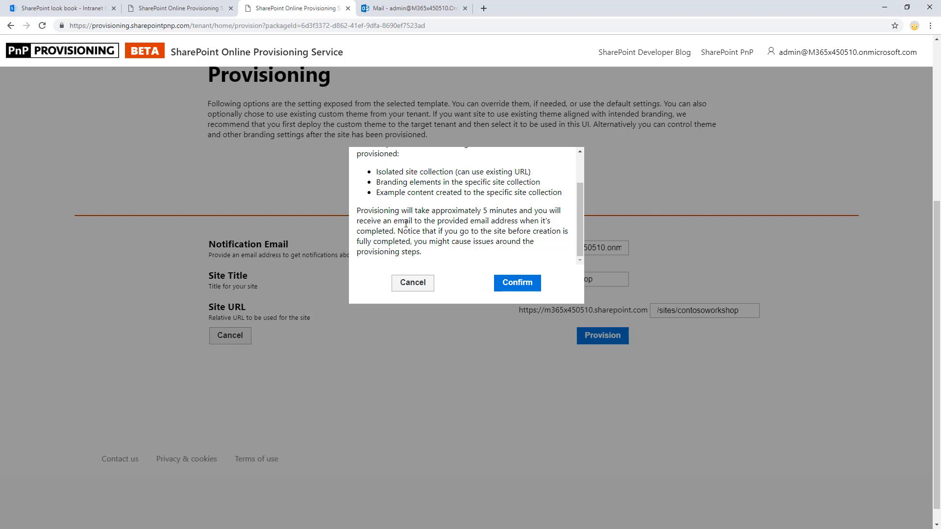
left_click_drag(399, 221, 455, 231)
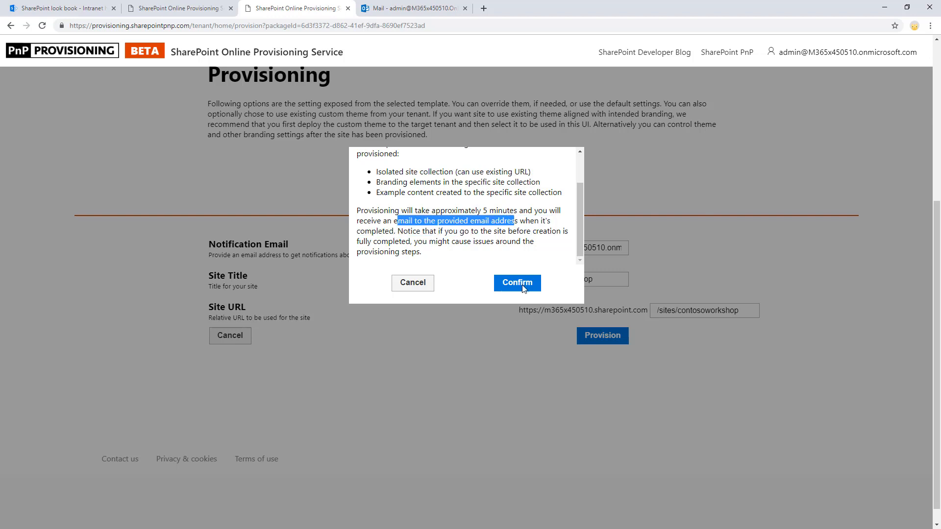
left_click(516, 282)
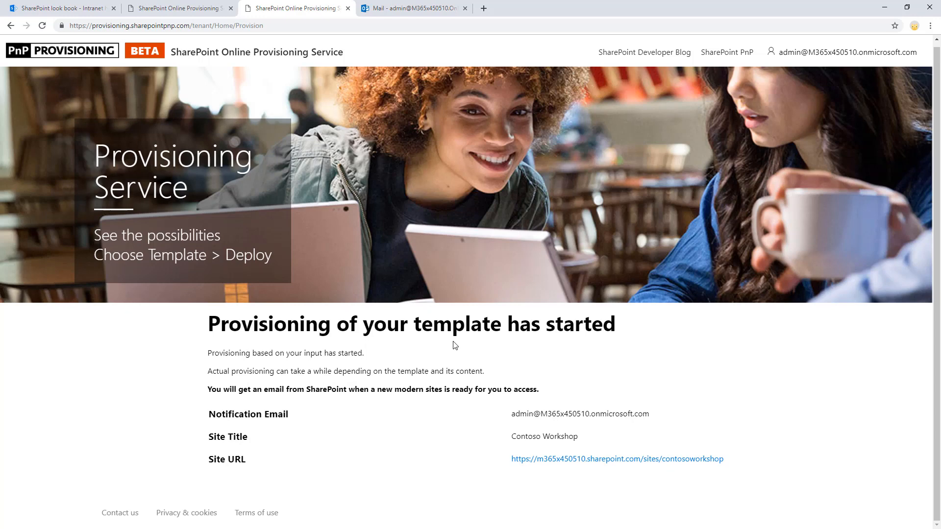
double_click(212, 414)
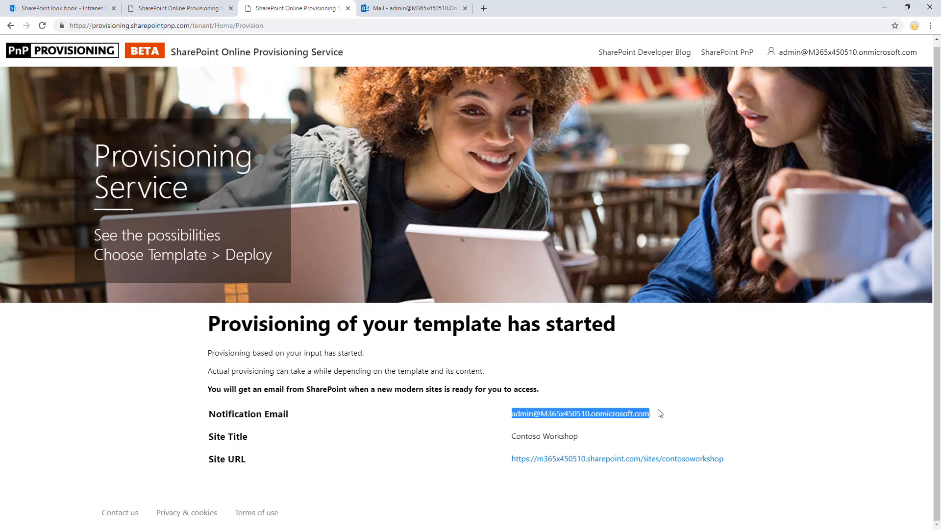
left_click(623, 433)
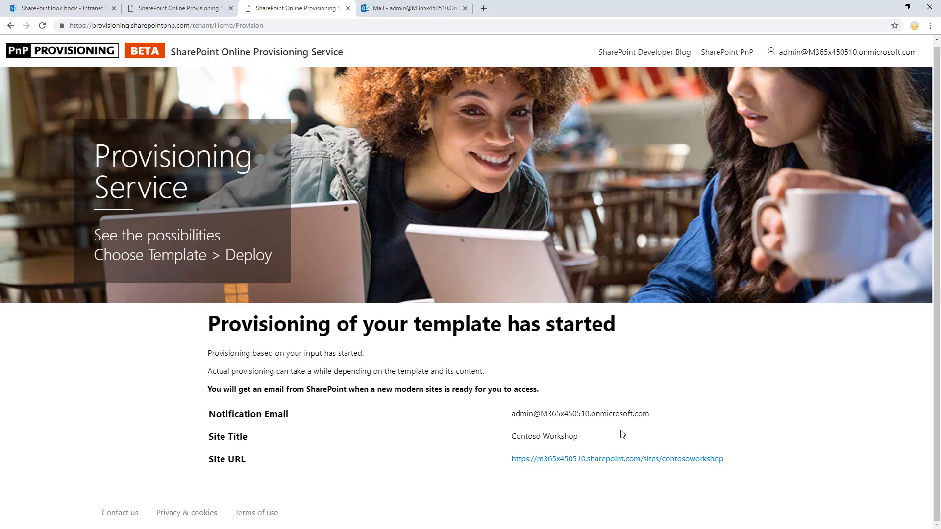
mouse_move(590, 456)
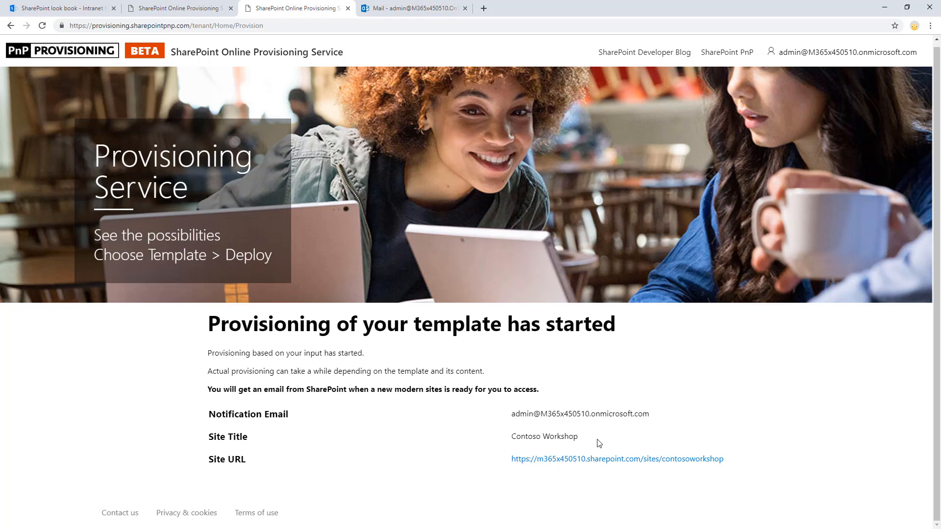
mouse_move(646, 463)
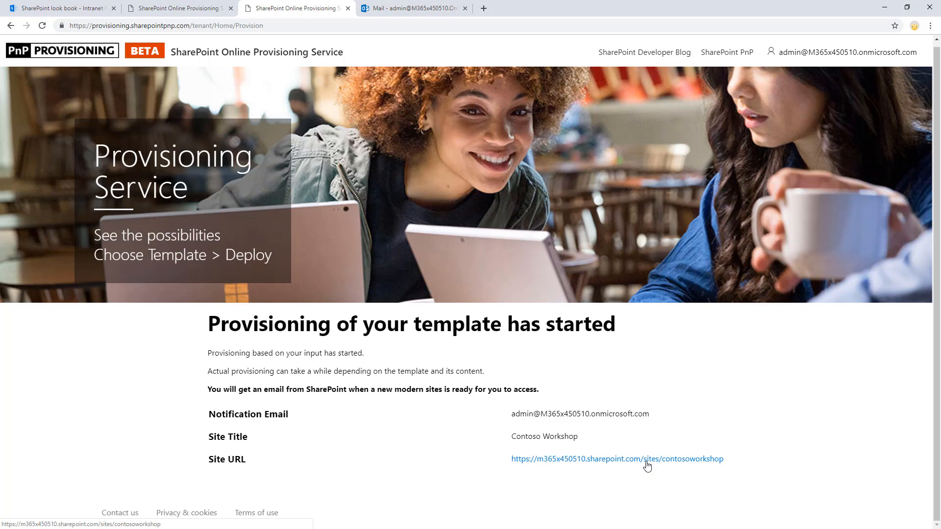
mouse_move(369, 63)
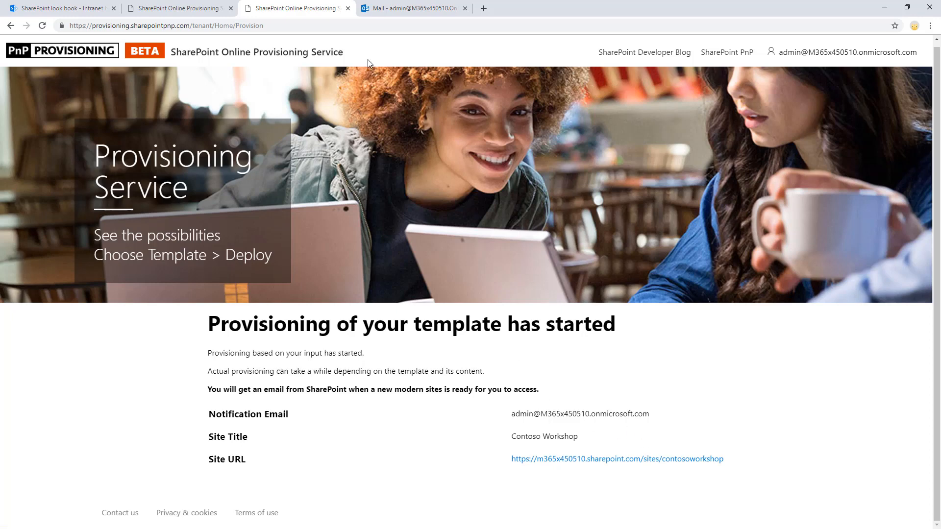
- View the PnP Provisioning Service email confirming Contoso Workshop Site provisioning completed
left_click(411, 7)
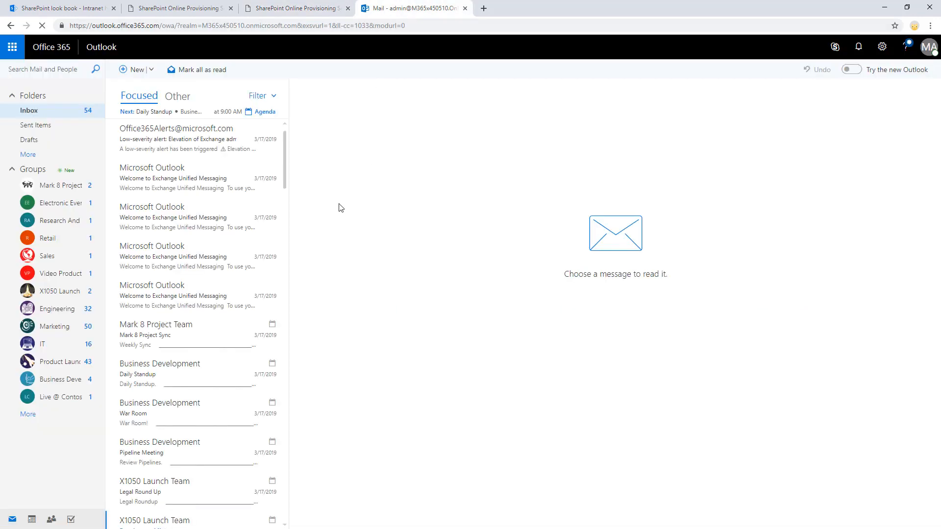
mouse_move(153, 147)
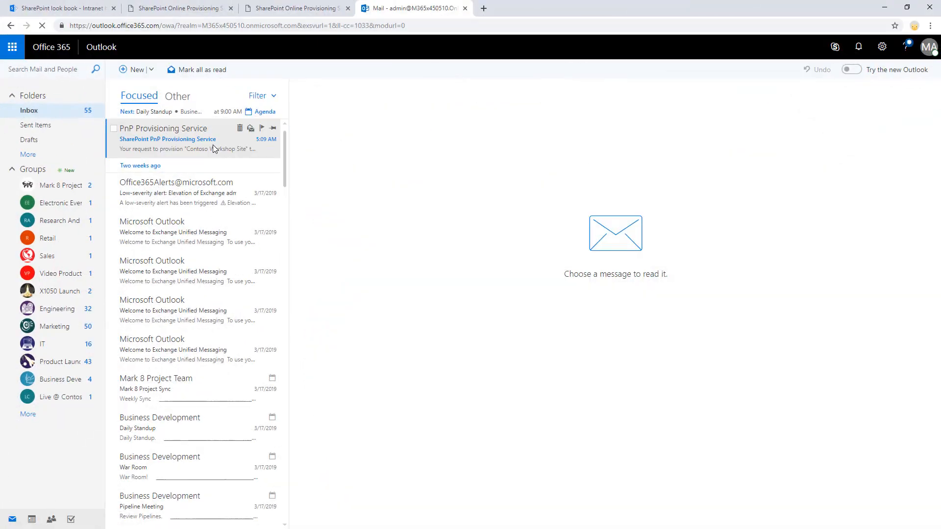
left_click(167, 138)
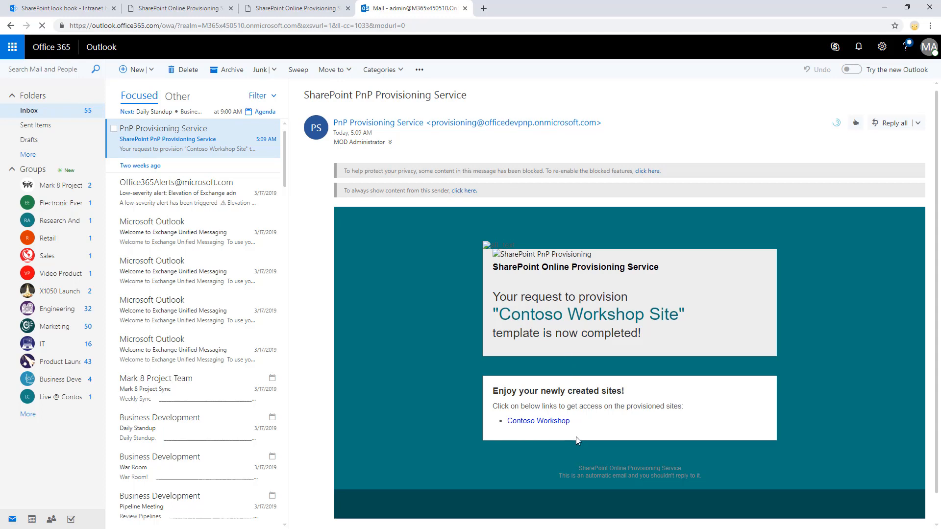
mouse_move(547, 180)
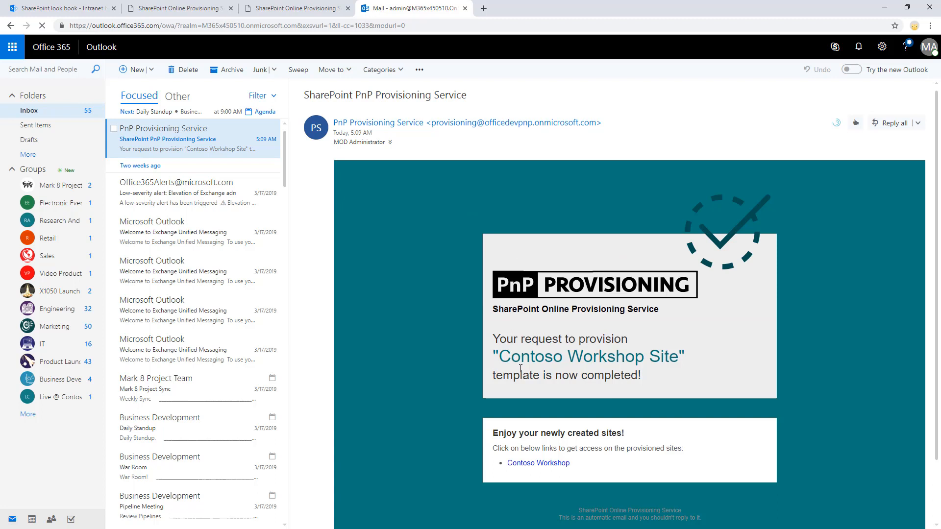
mouse_move(536, 468)
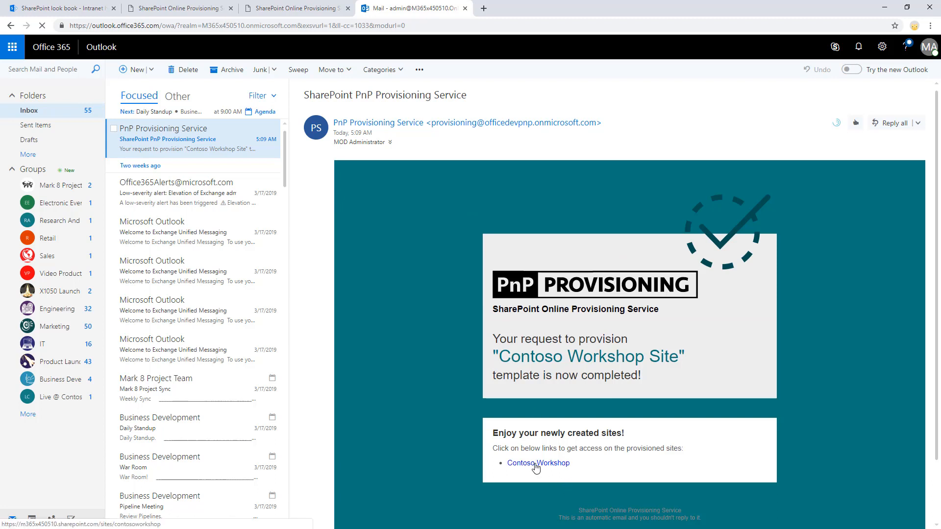
- Go to the new Contoso Workshop site and review its home page from hero through speakers, agenda, events, map and registration
left_click(538, 462)
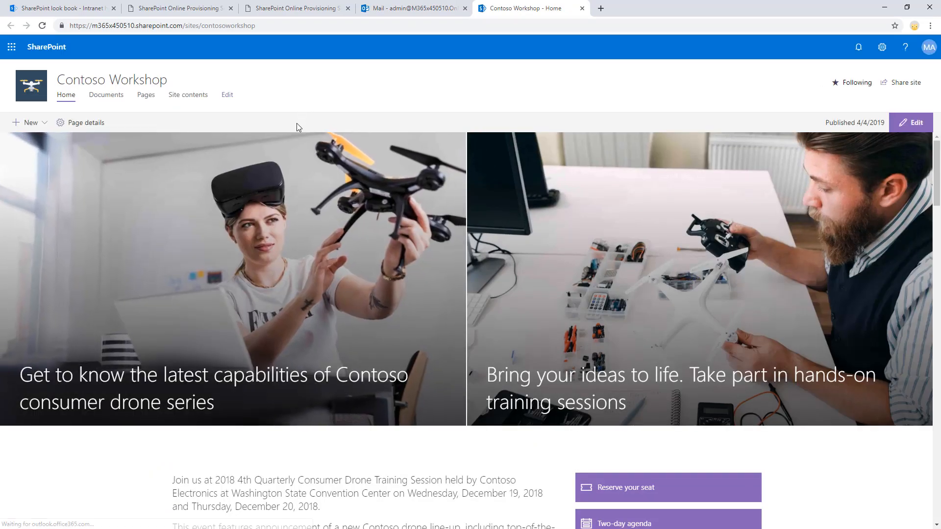
scroll("down", 3)
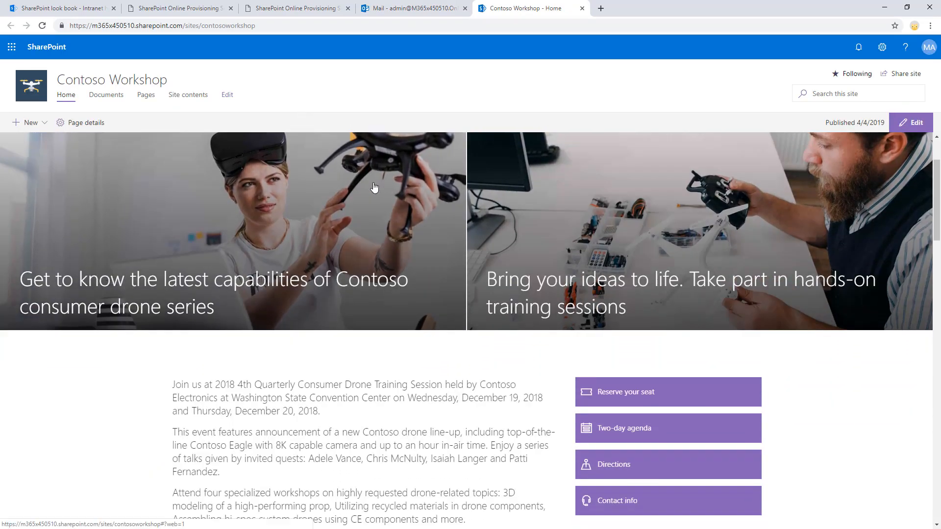
scroll("down", 3)
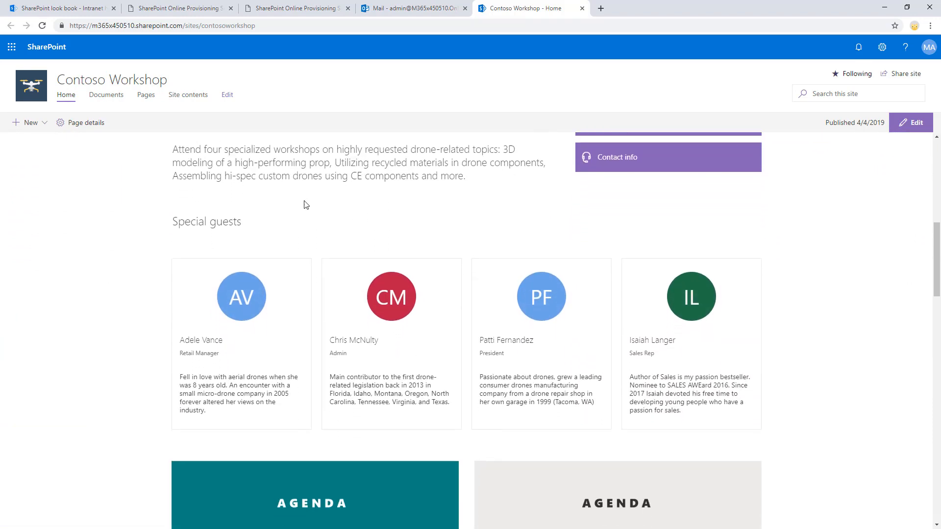
scroll("down", 3)
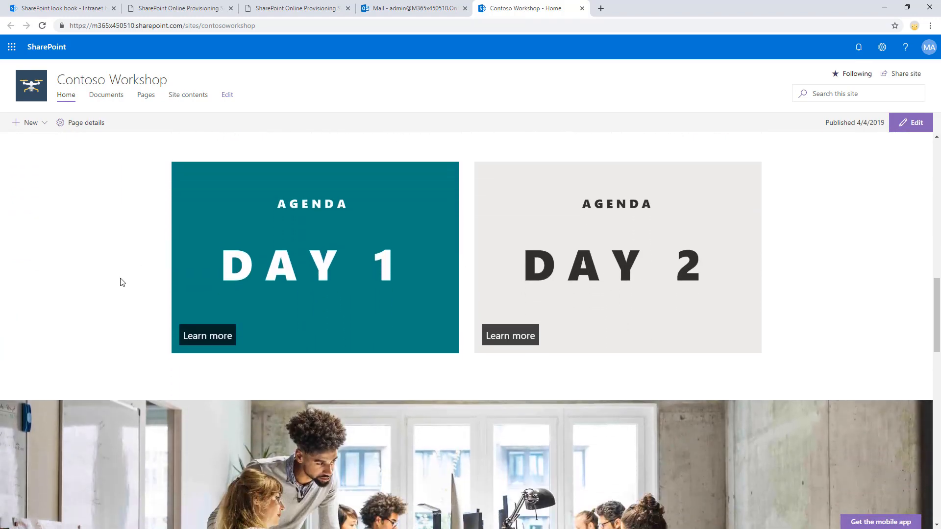
scroll("down", 3)
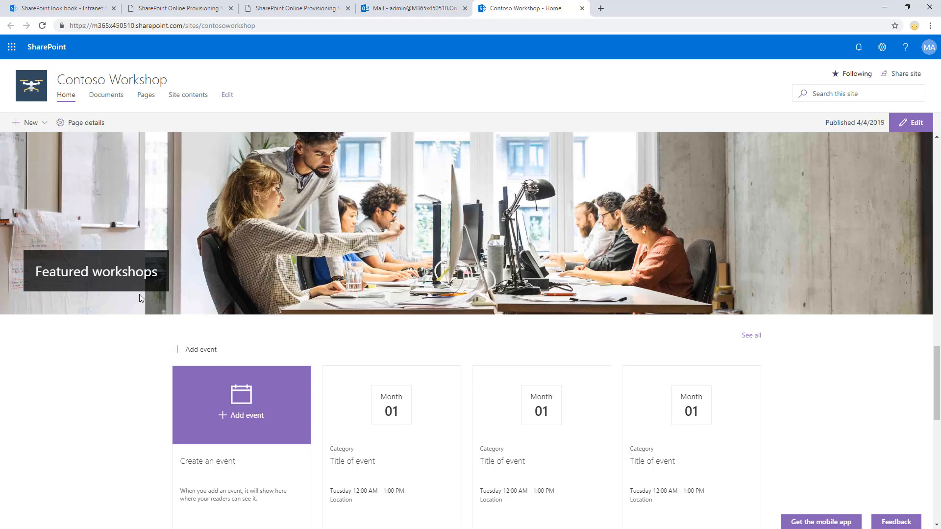
scroll("down", 3)
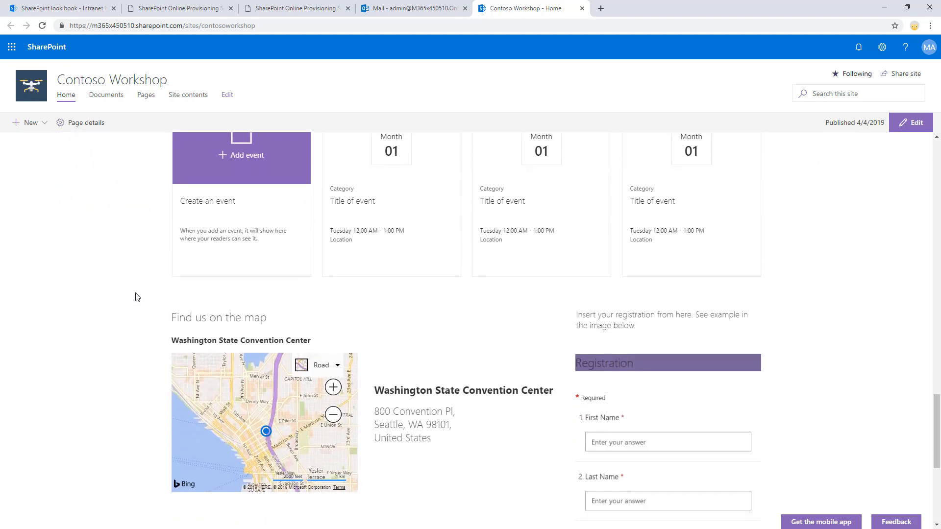
scroll("down", 3)
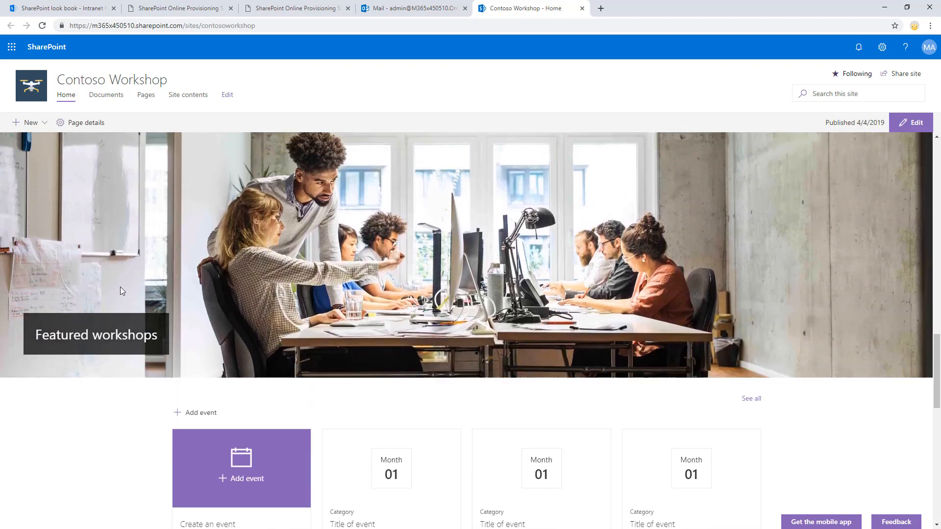
scroll("down", 3)
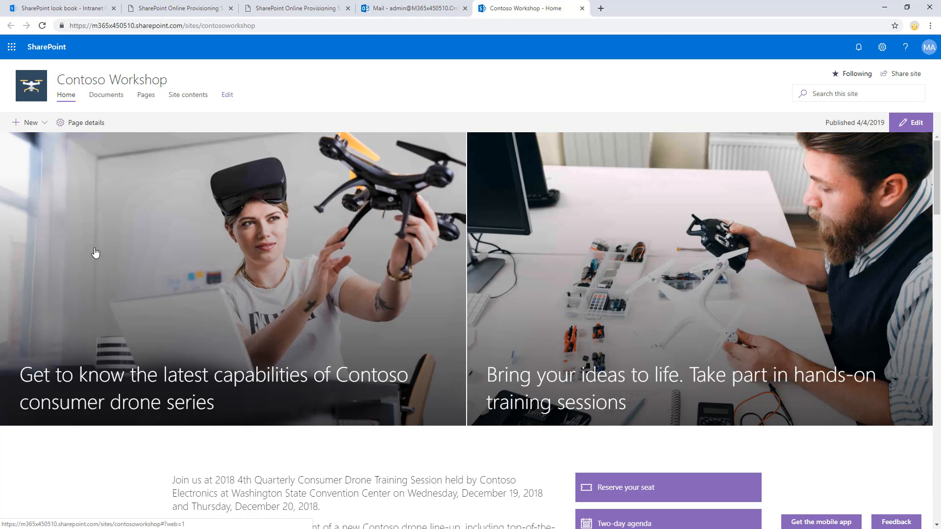
mouse_move(204, 193)
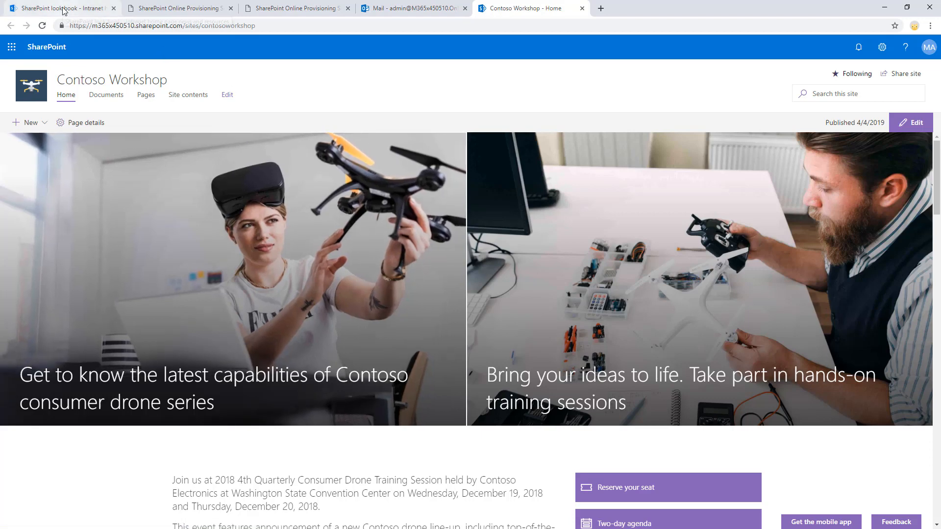
- Return to the look book's Intranet homepage overview with news, social and highly visual designs
left_click(60, 8)
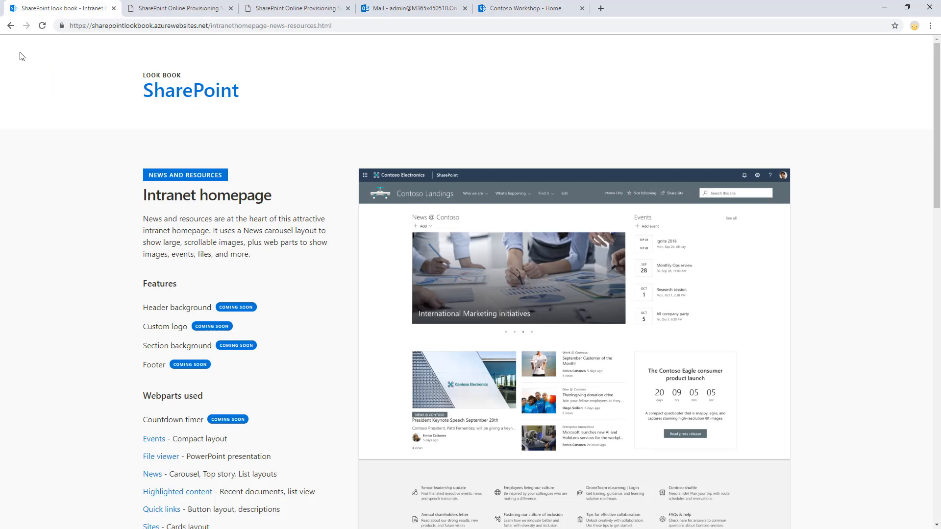
left_click(10, 26)
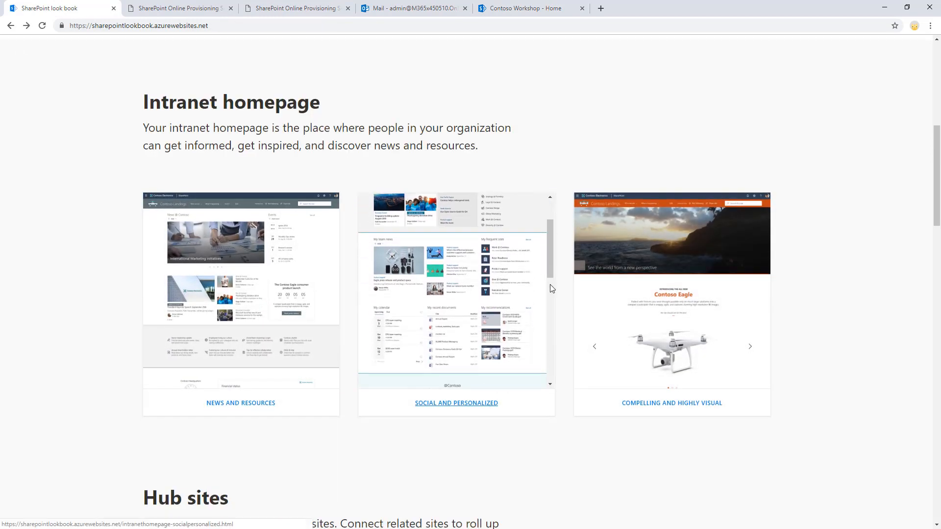
scroll("down", 3)
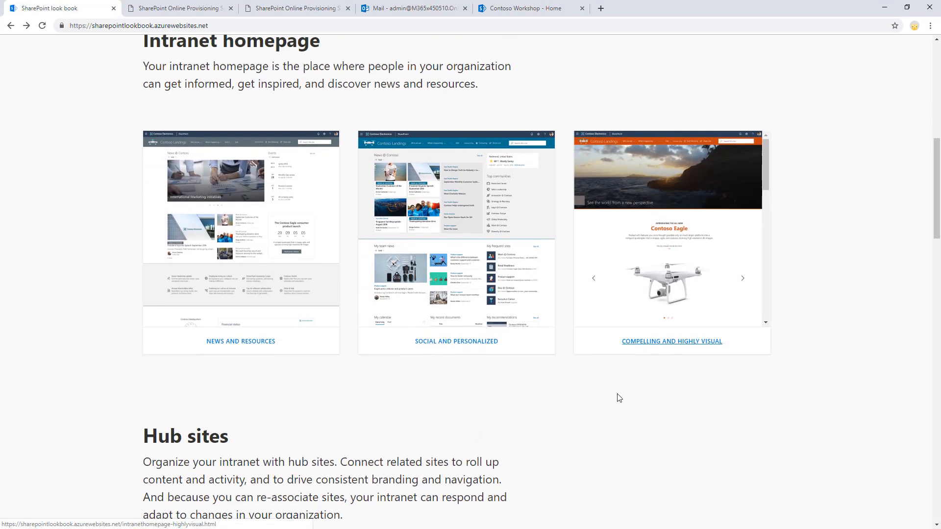